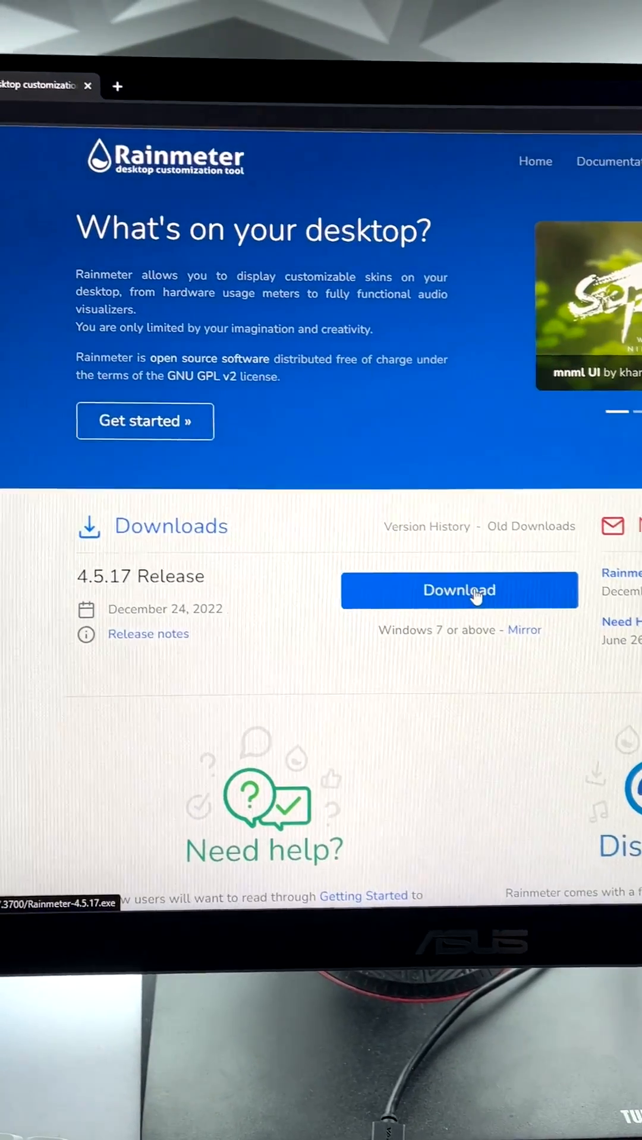
# - Download Rainmeter 4.5.17 and run its standard installation, allowing changes at the UAC prompt
pyautogui.click(458, 590)
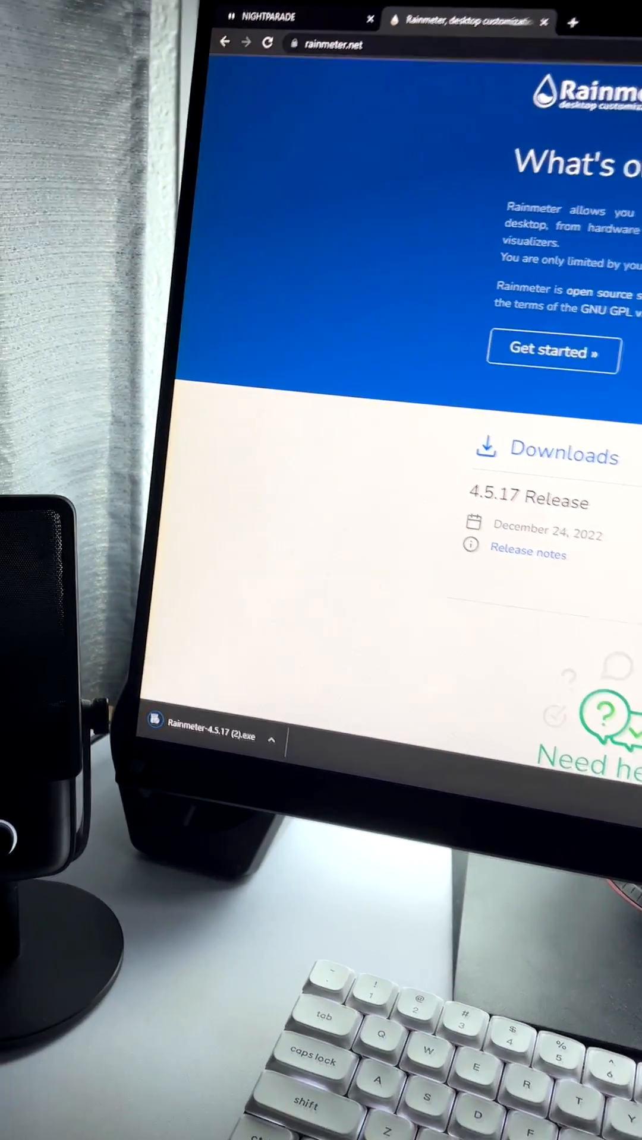
pyautogui.click(211, 742)
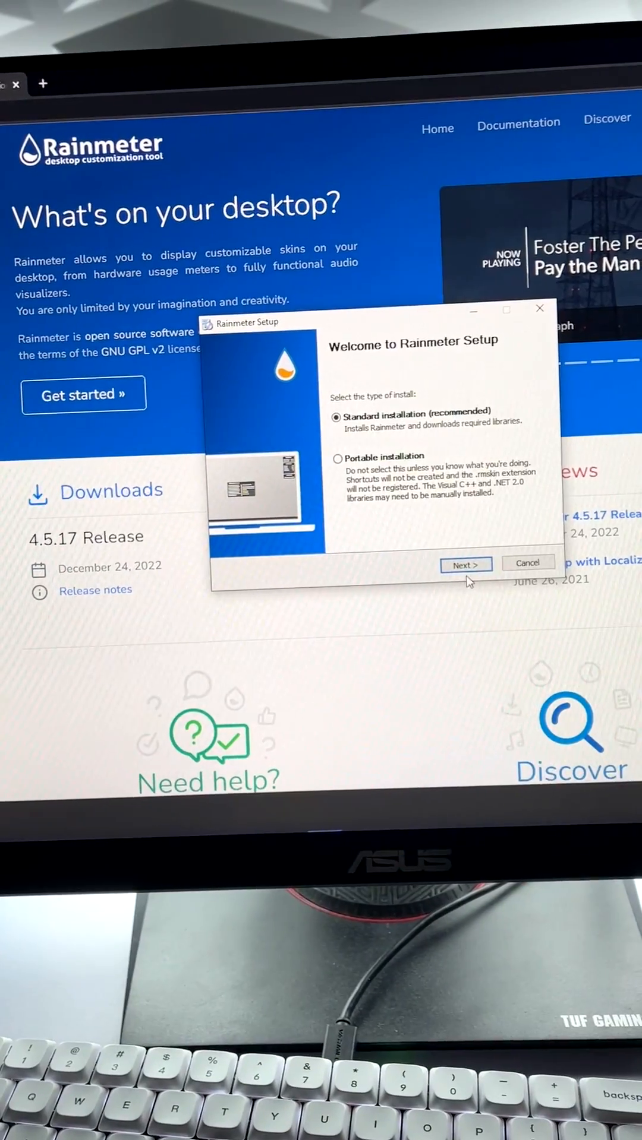
pyautogui.click(465, 565)
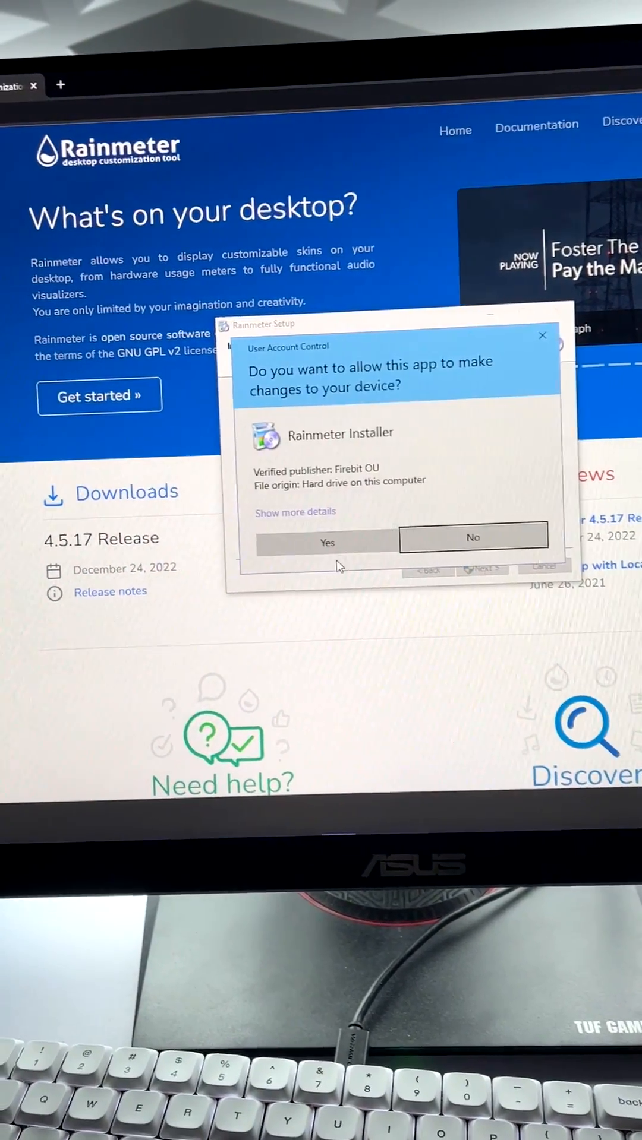
pyautogui.click(326, 542)
pyautogui.write('visual')
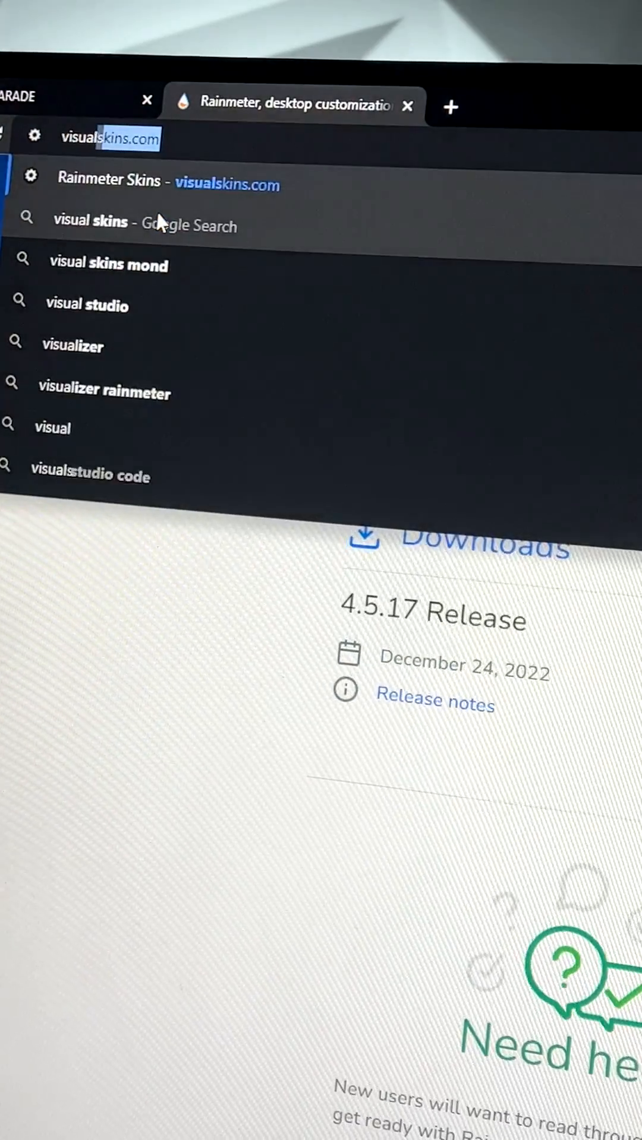
# - Open the Mond theme on visualskins.com and install the skin with its layout
pyautogui.click(182, 183)
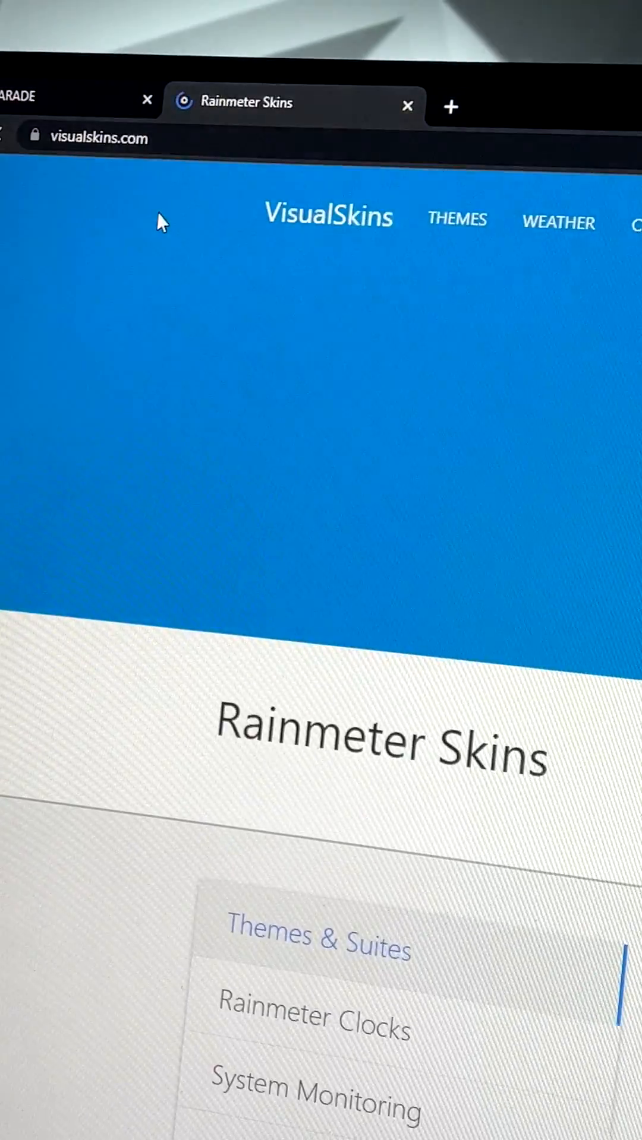
pyautogui.scroll(-3)
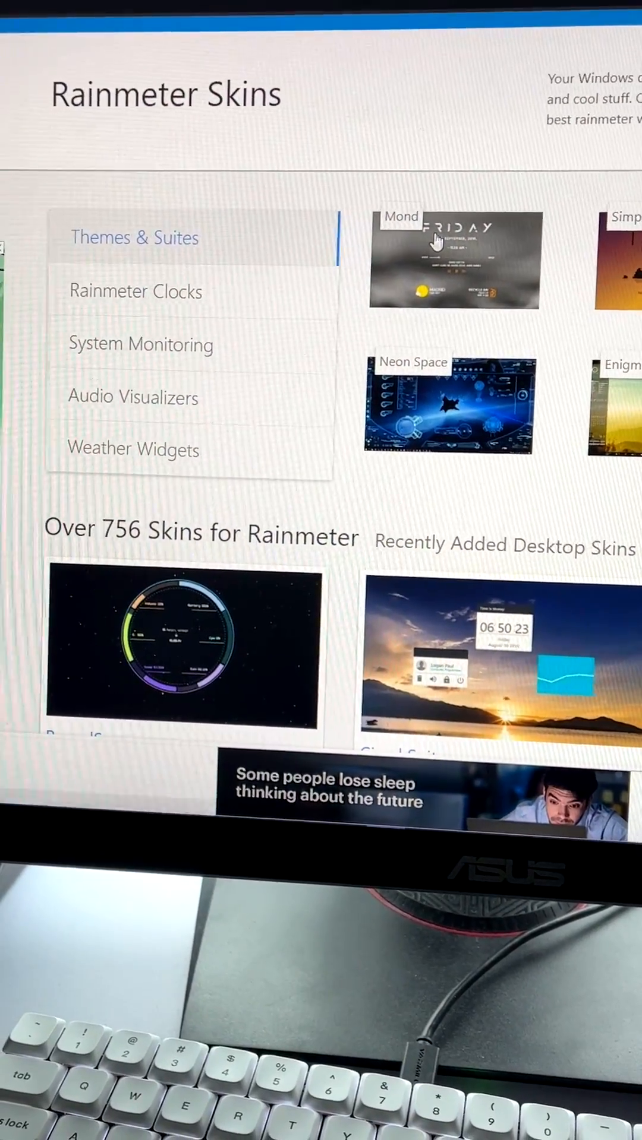
pyautogui.click(453, 259)
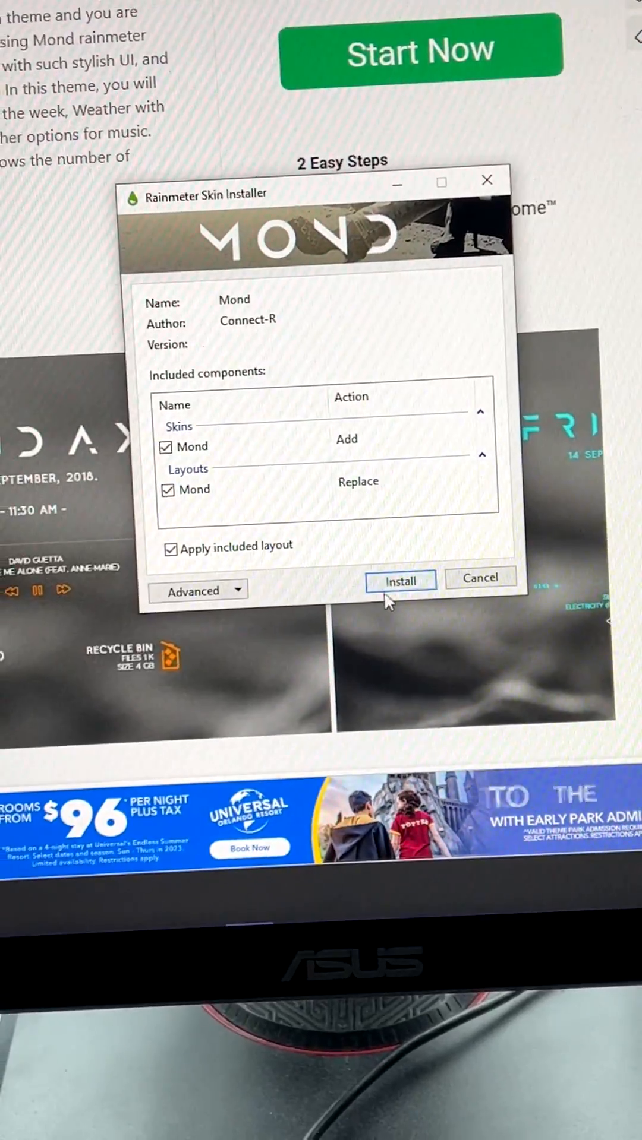
pyautogui.click(399, 581)
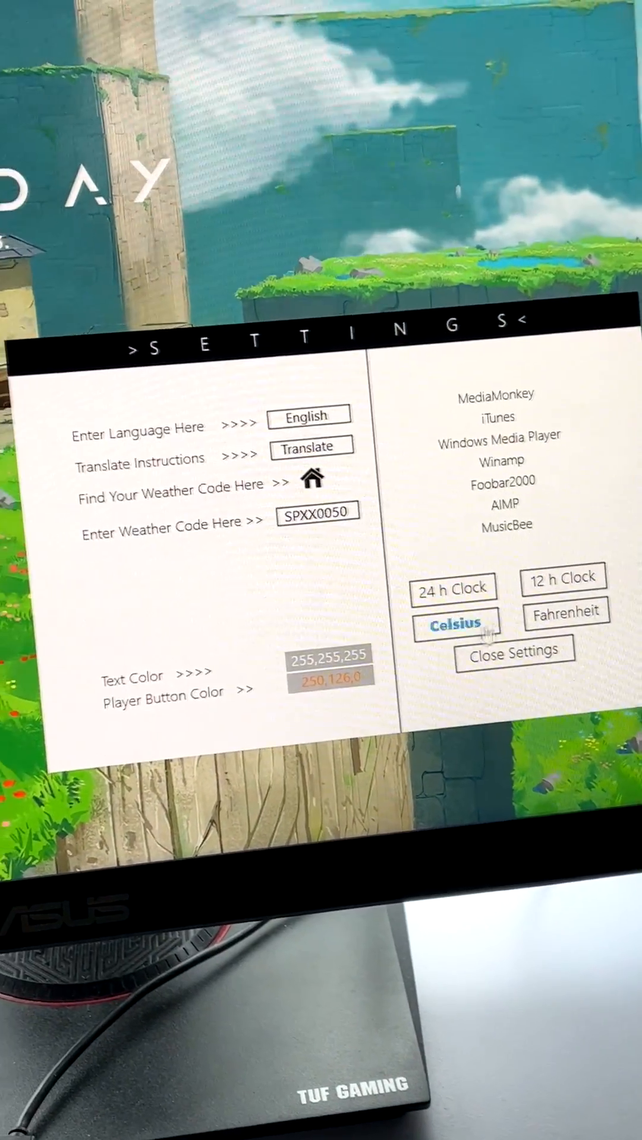
# - Switch Mond temperatures to Celsius and open the Manage Rainmeter window
pyautogui.click(512, 651)
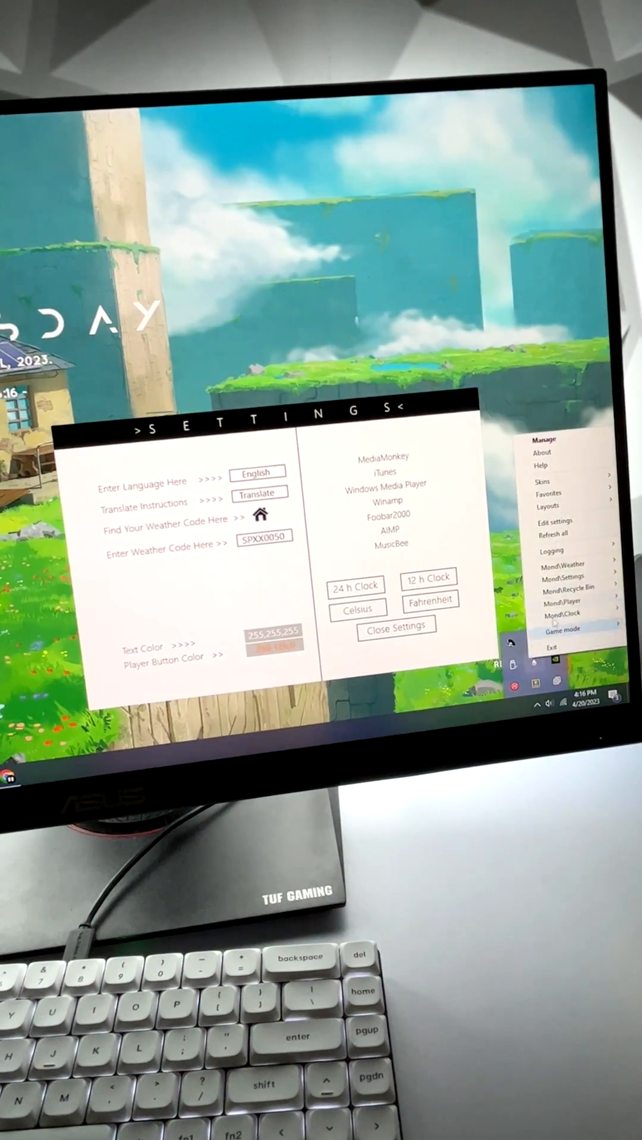
pyautogui.click(544, 439)
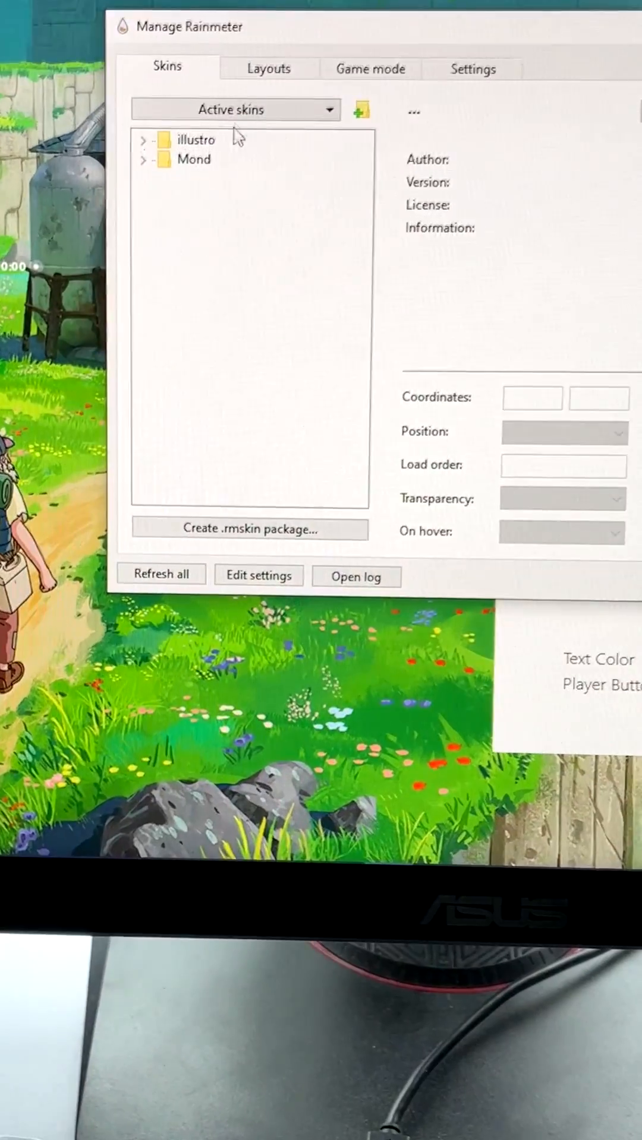
# - Expand the Mond folder and unload the Player widget and another extra Mond widget
pyautogui.click(143, 159)
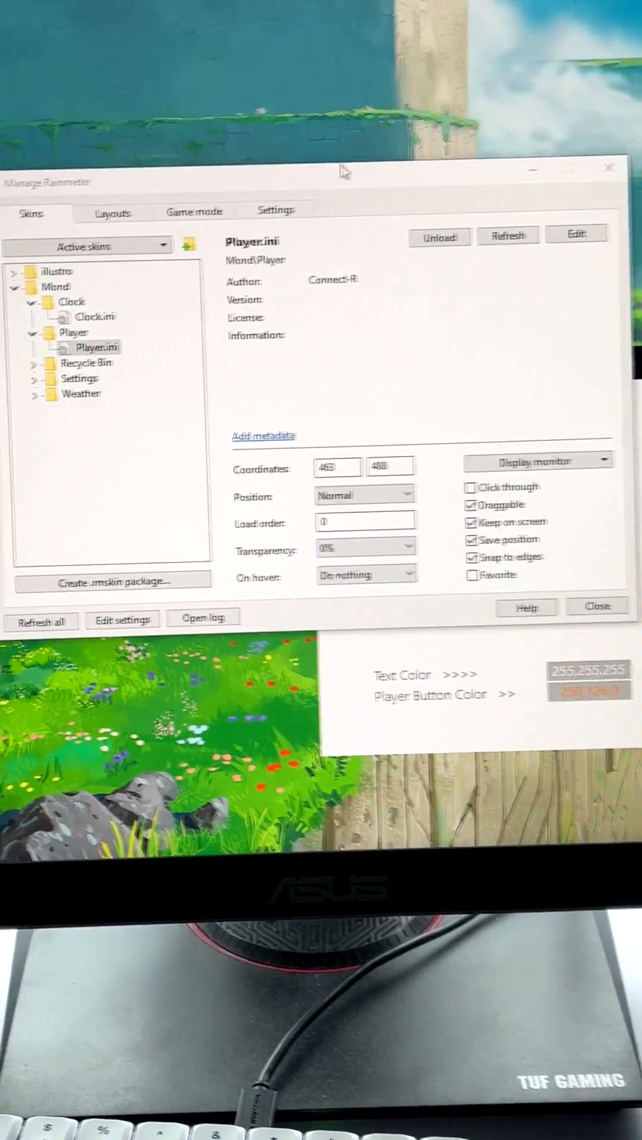
pyautogui.click(438, 237)
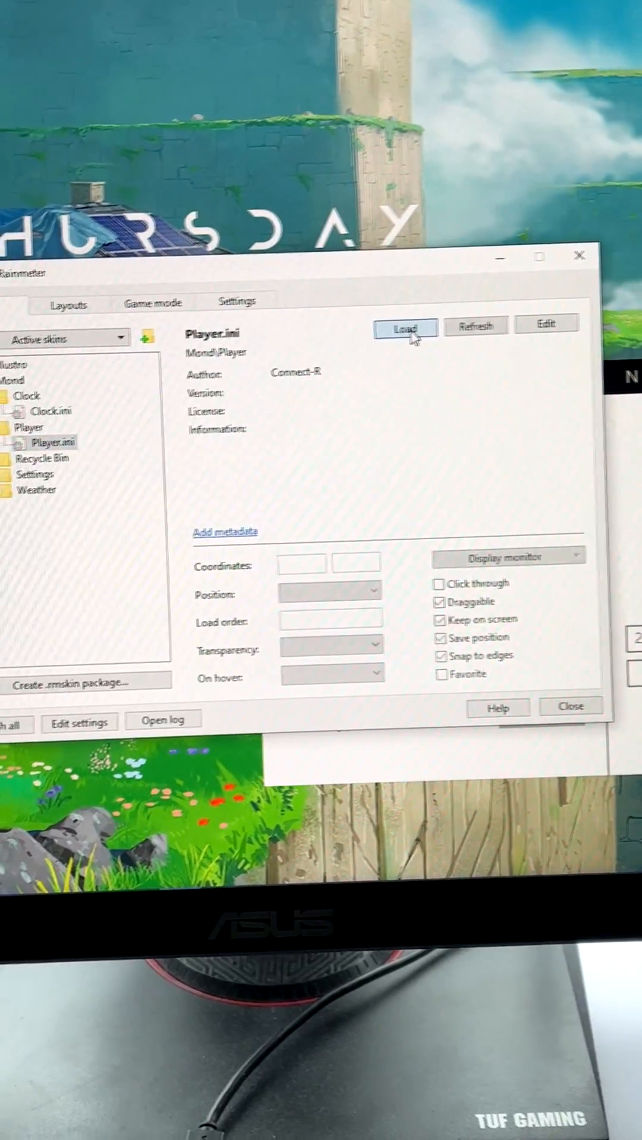
pyautogui.click(173, 308)
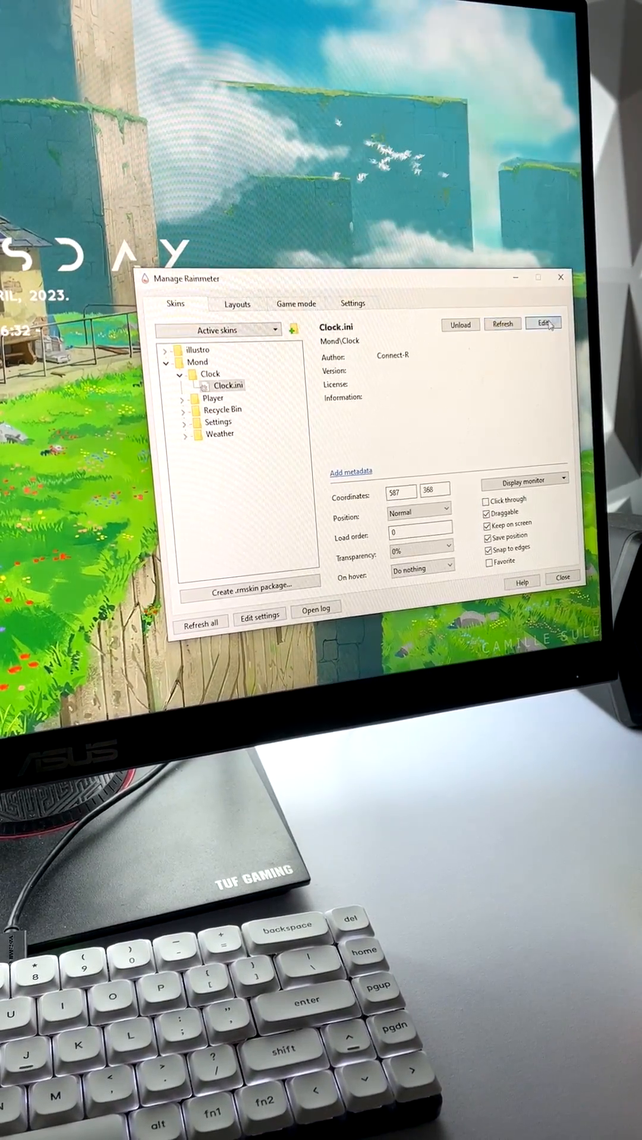
# - Open Clock.ini in Notepad and change the clock meters' Hidden values
pyautogui.click(542, 324)
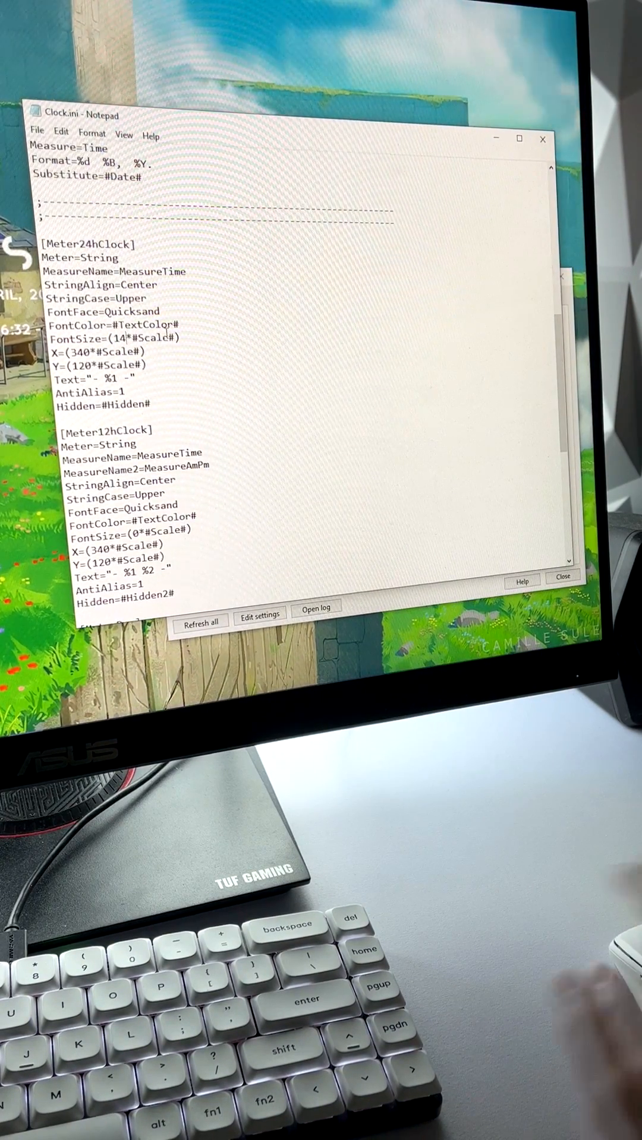
pyautogui.click(36, 137)
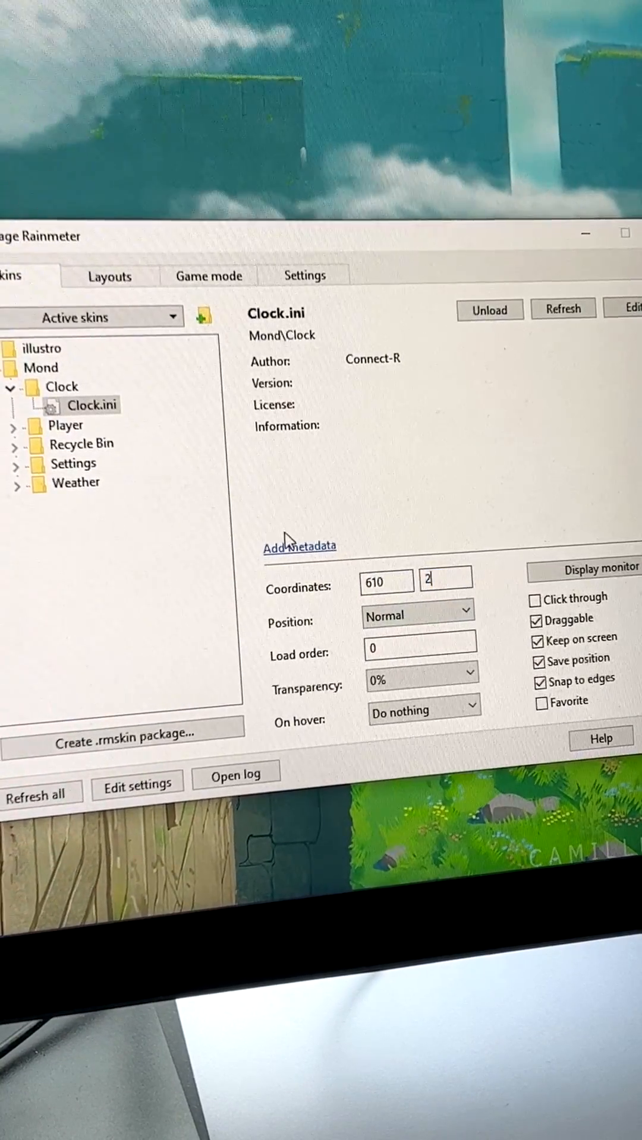
# - Enter 610, 200 as the Clock skin's coordinates and apply them
pyautogui.write('00')
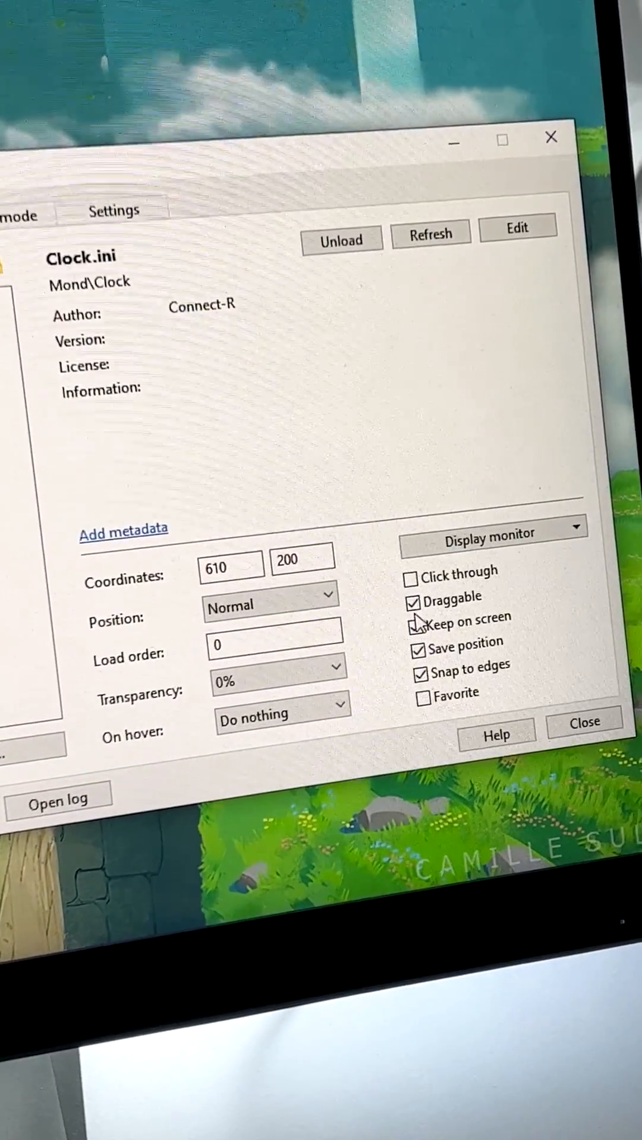
pyautogui.click(583, 721)
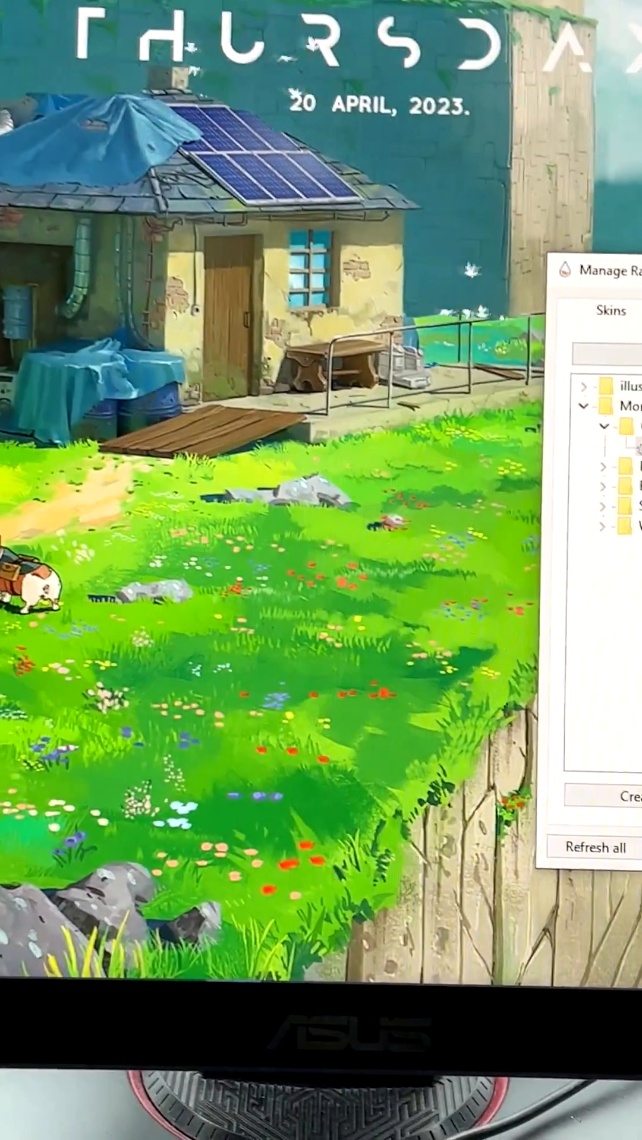